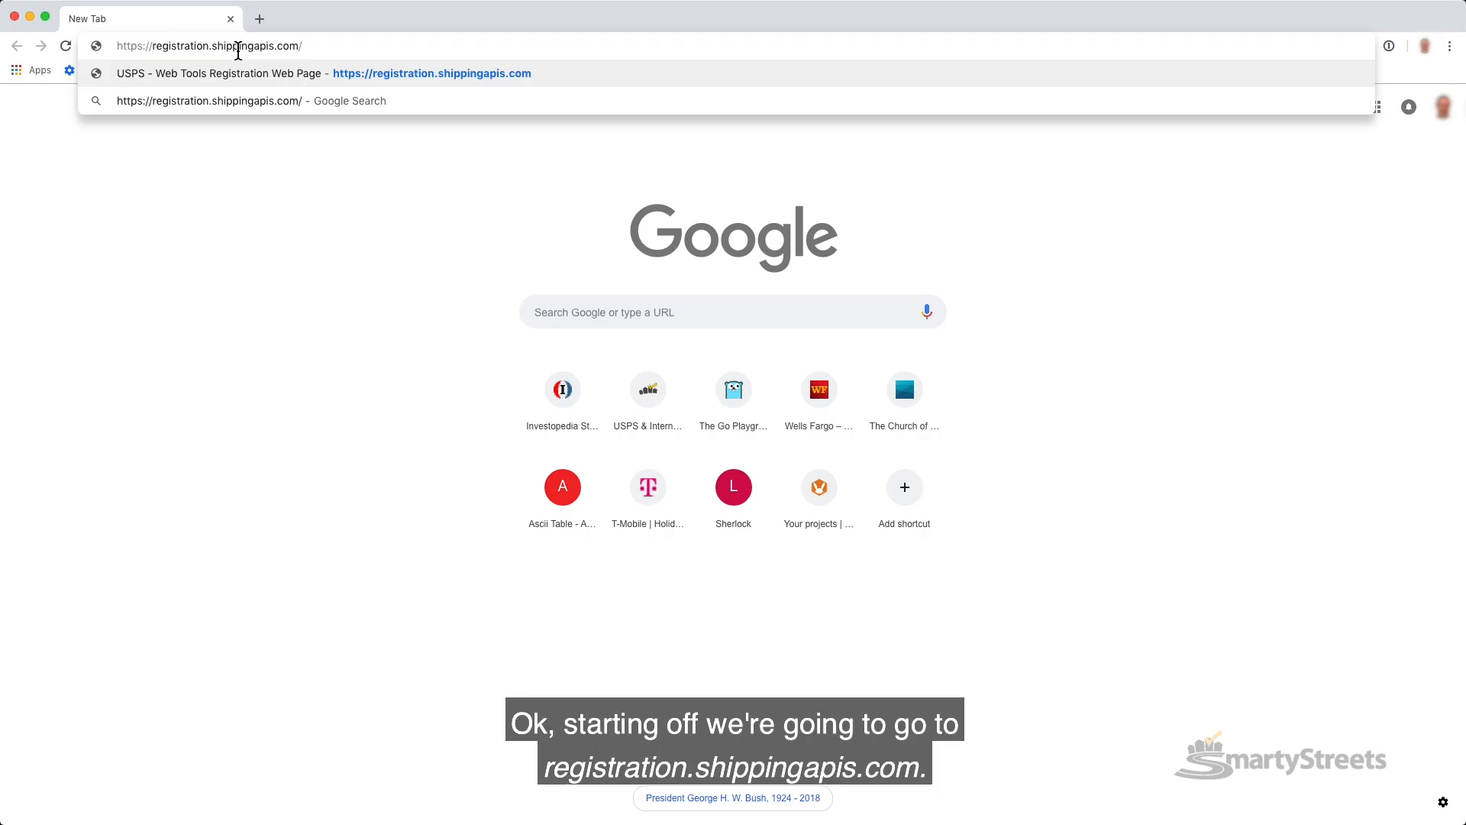
mouse_move(419, 32)
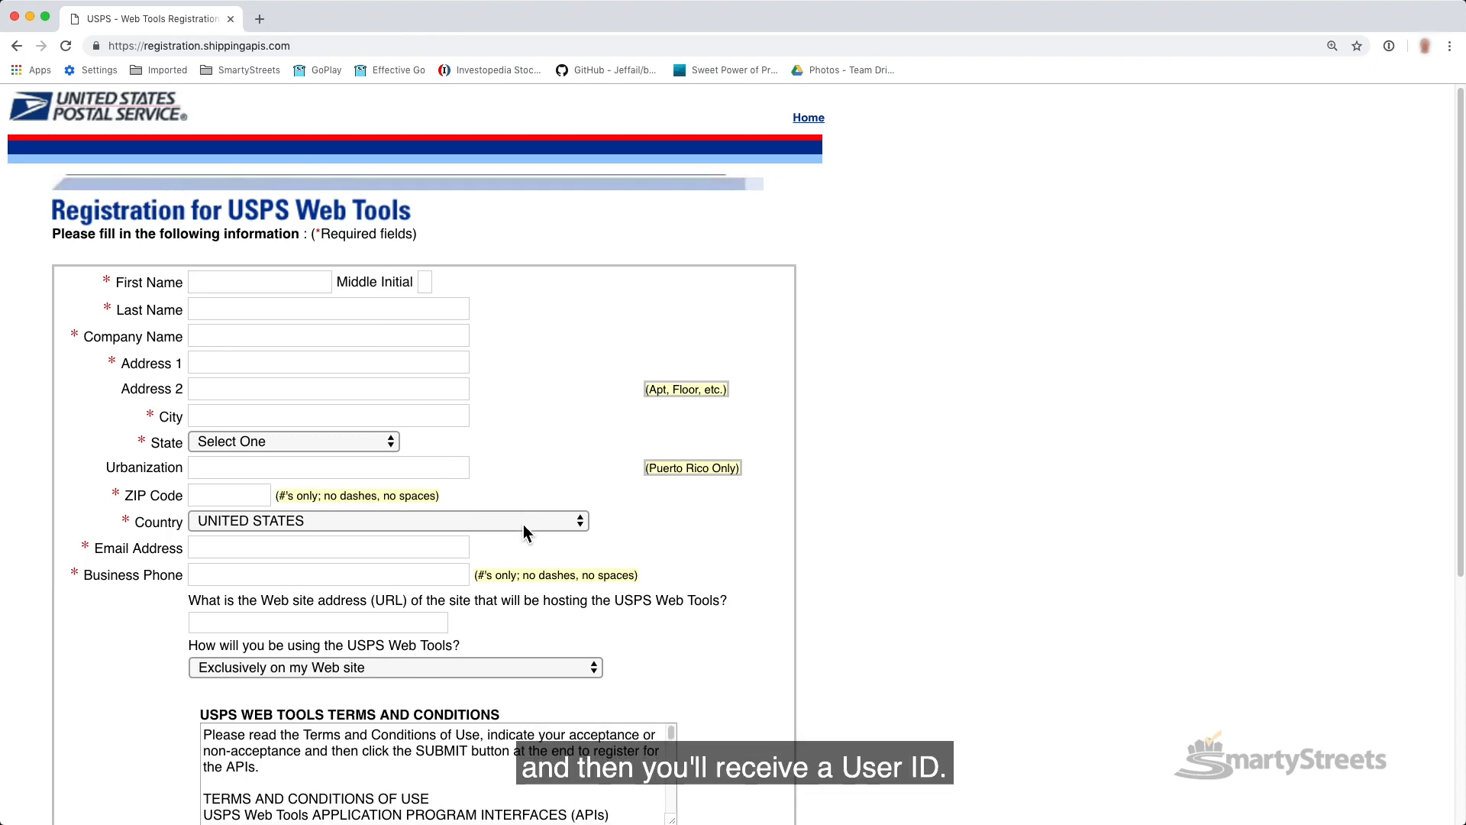
Step: Scroll through the USPS Web Tools registration form at registration.shippingapis.com
scroll("down", 3)
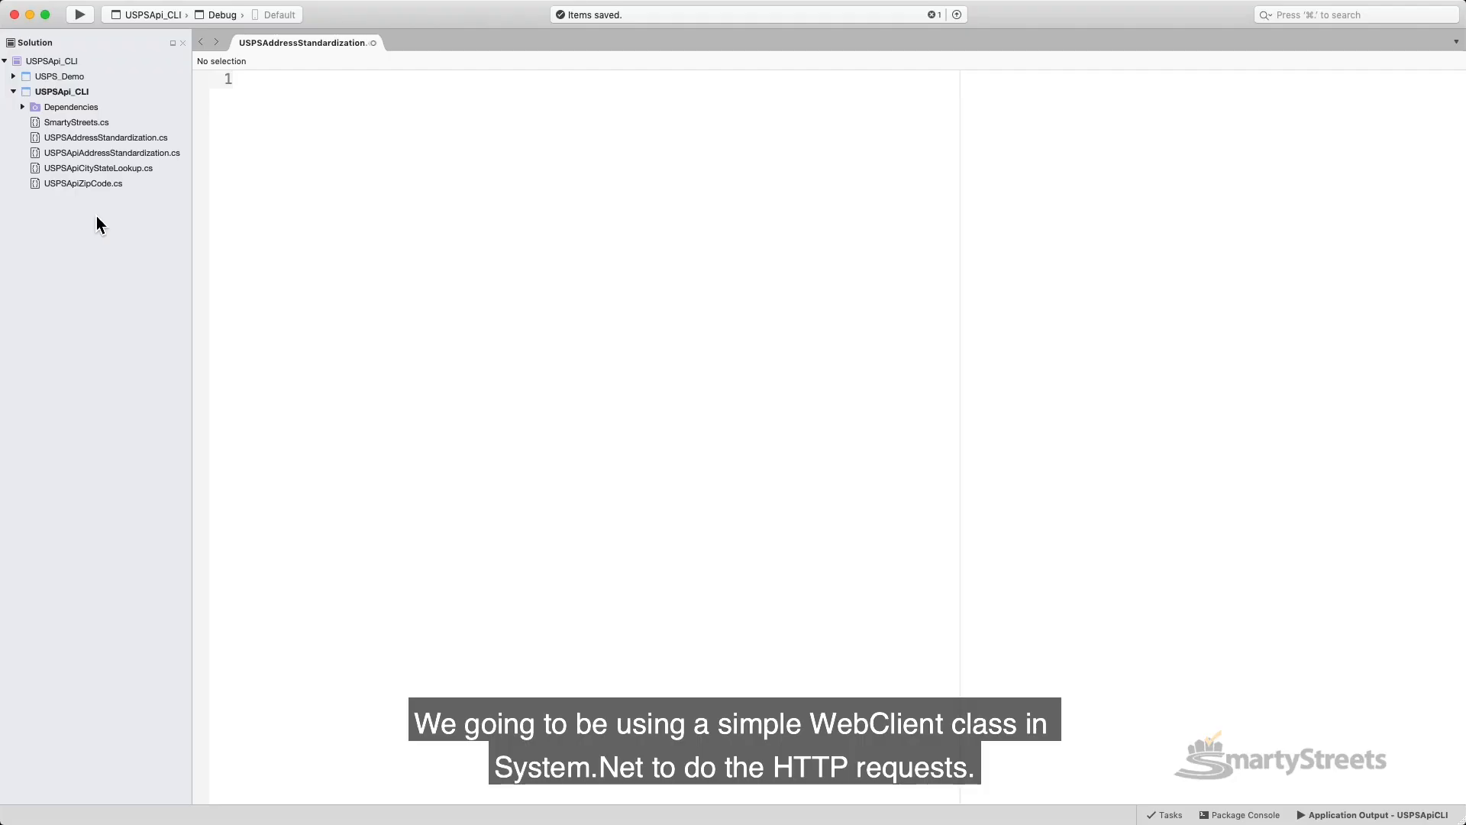
Step: Add usings for System, System.Net, System.Xml.Linq, namespace USPSApi_CLI, class USPSApiAddressStandardization with empty static Main
type("using System;")
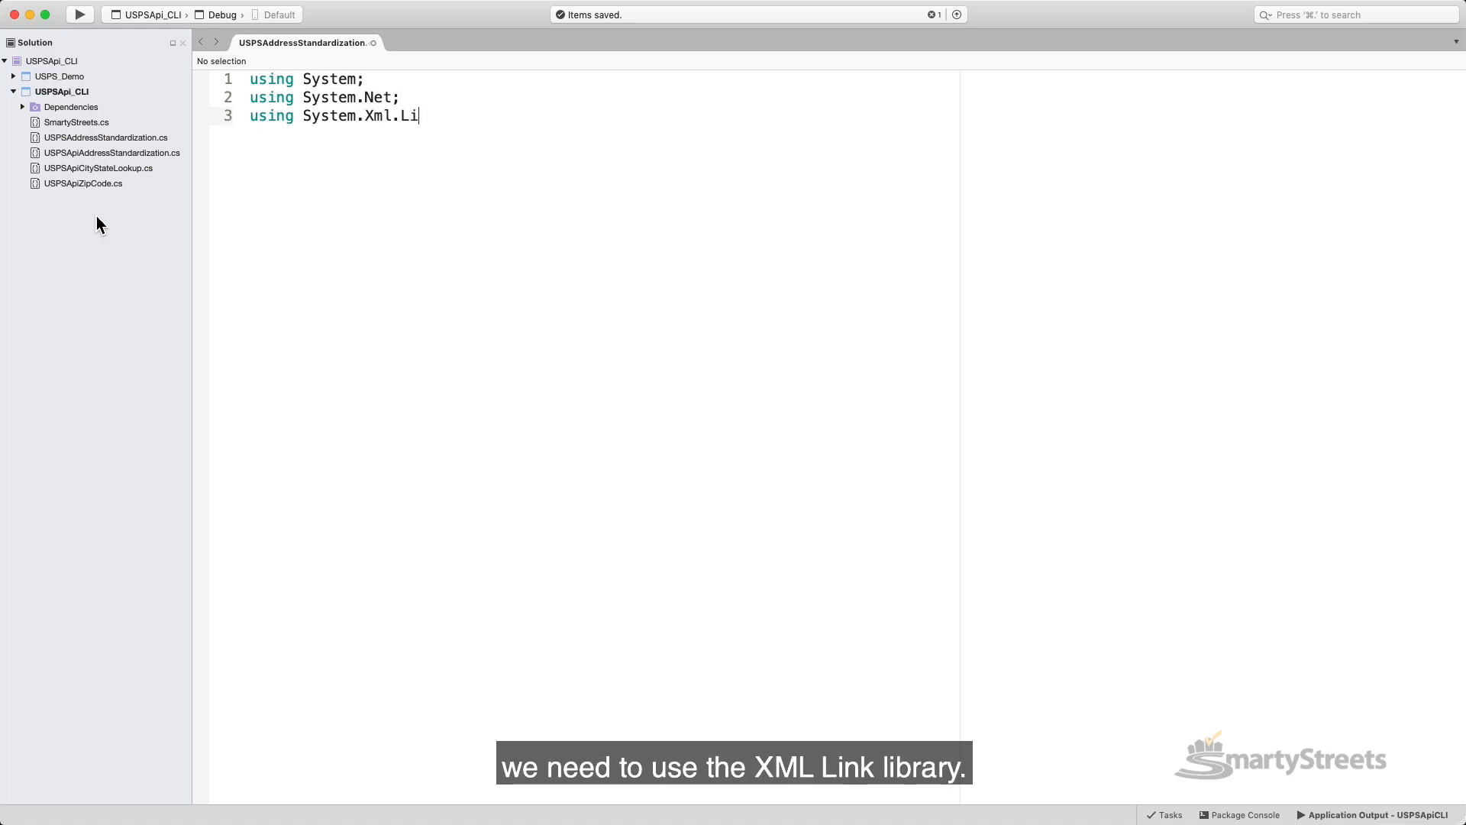
type("nq;")
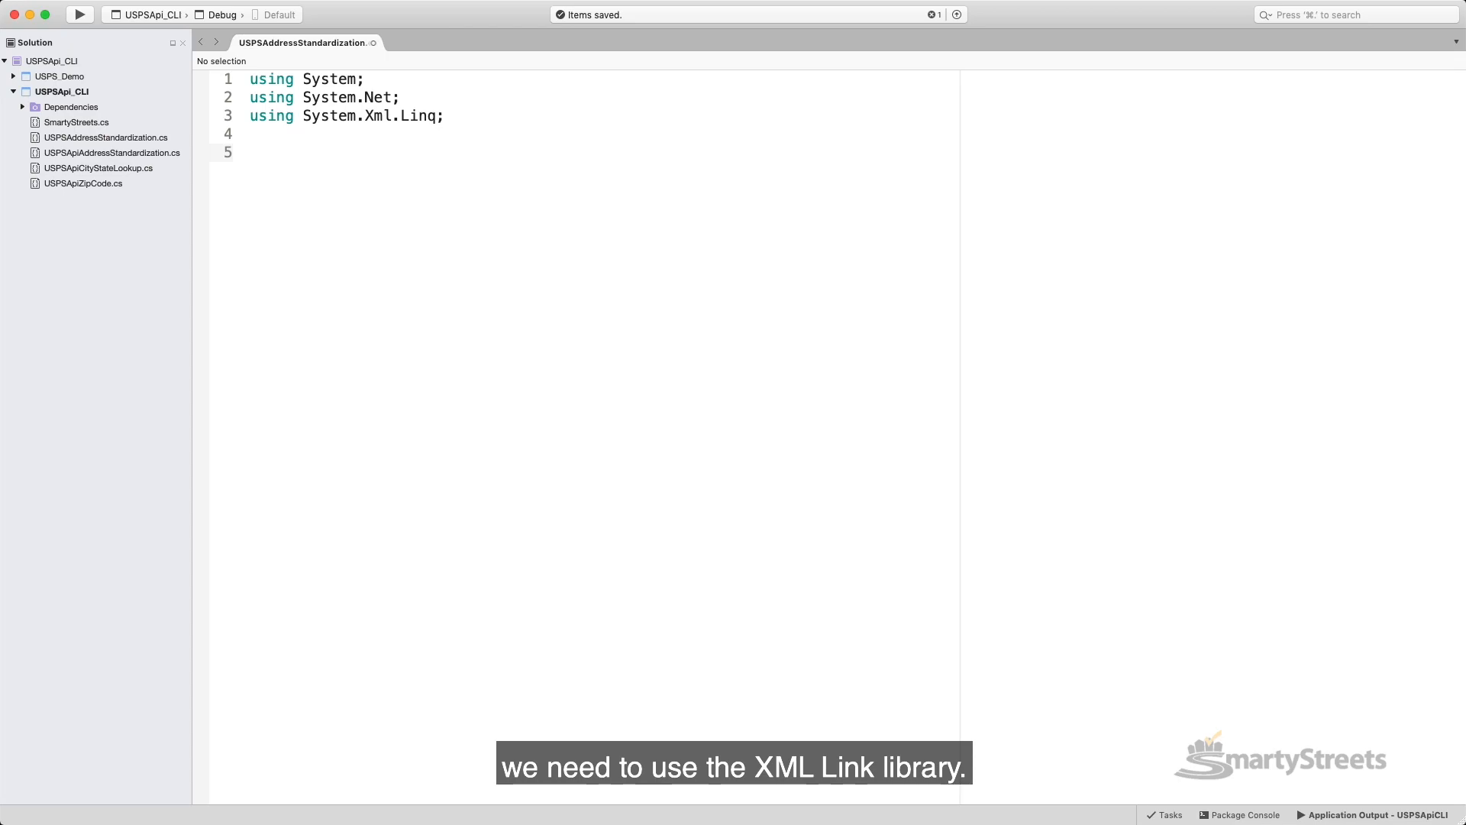
type("namespace USPSApi_CLI {")
type("cla")
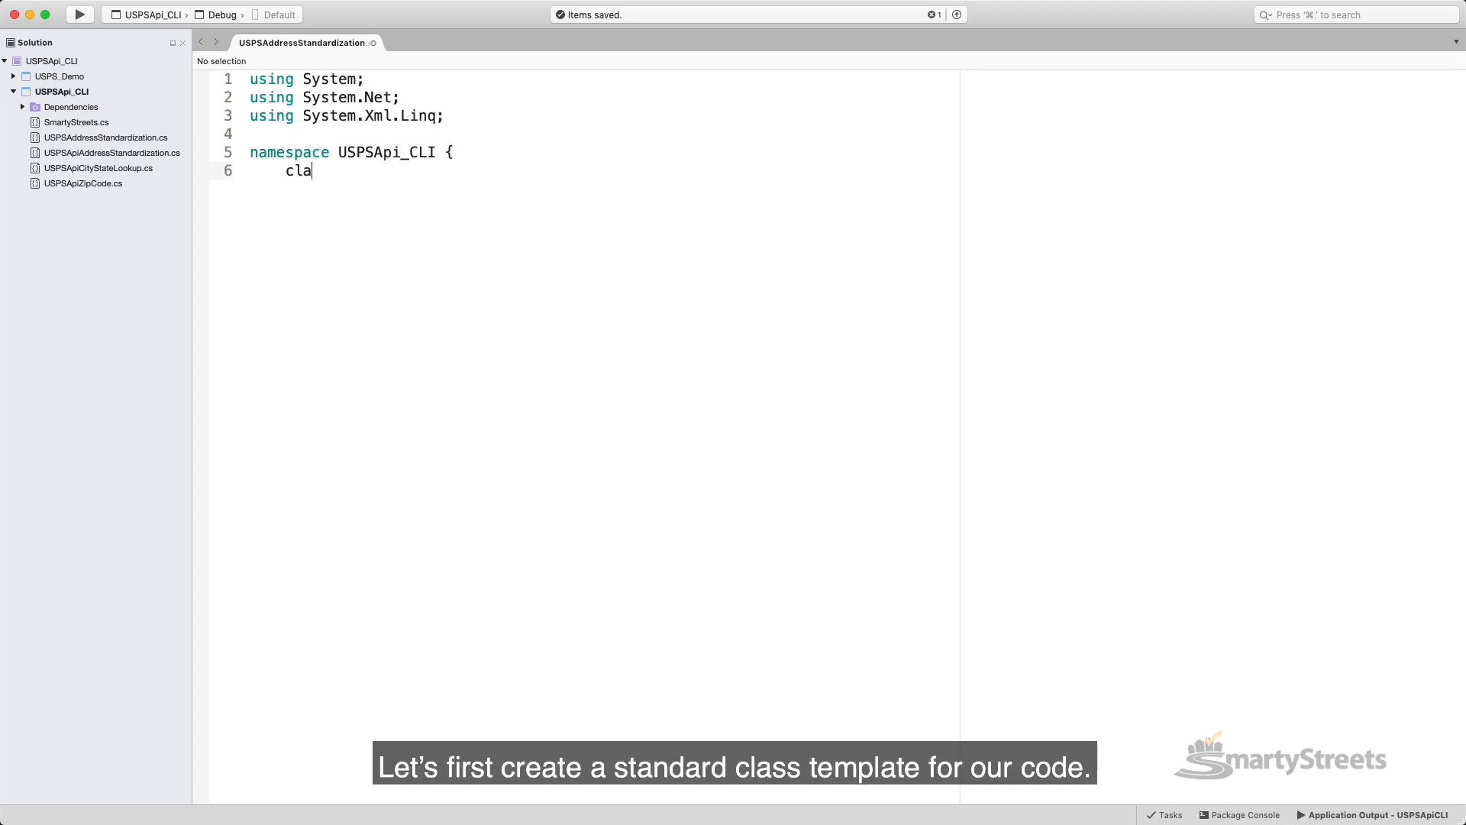
type("ss USPSApiAddressStandardization {")
type("public")
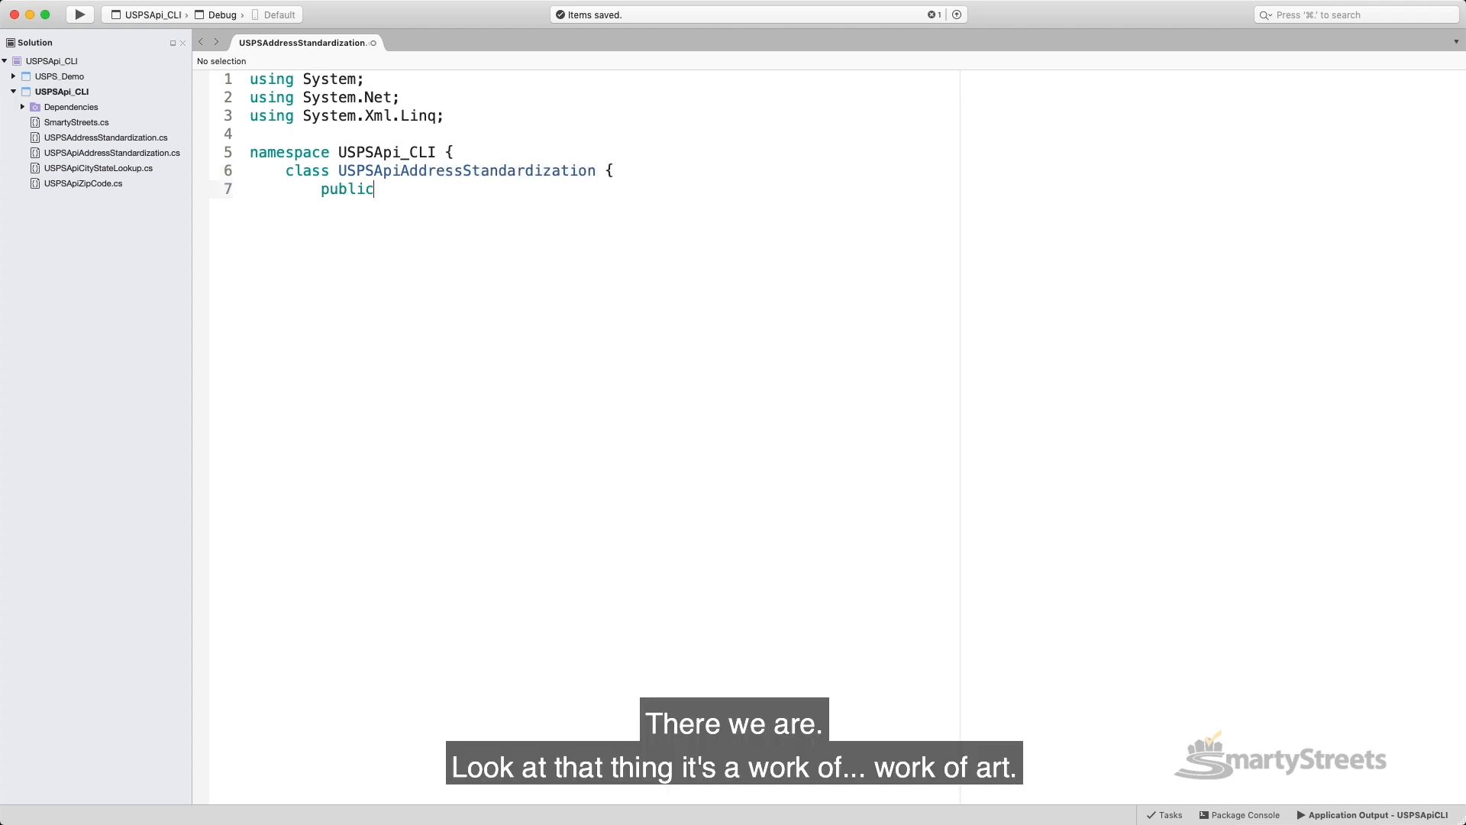
type("static void Main() {")
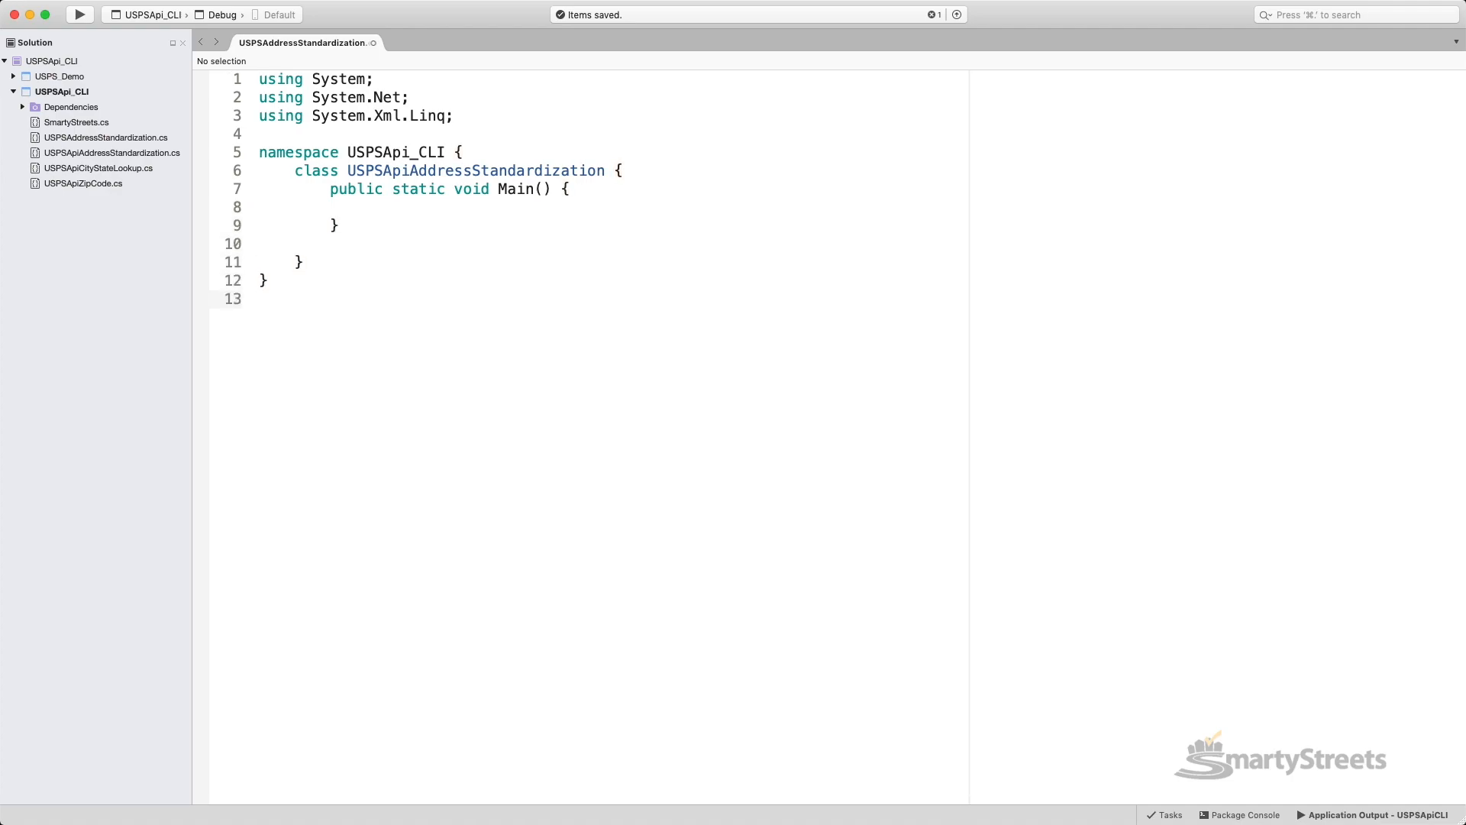
Step: Write GetXMLElement and GetXMLAttribute helpers returning values, then start the XDocument requestDoc
type("public static string GetXMLElement(XElement element, string name) {")
type("var el = element.")
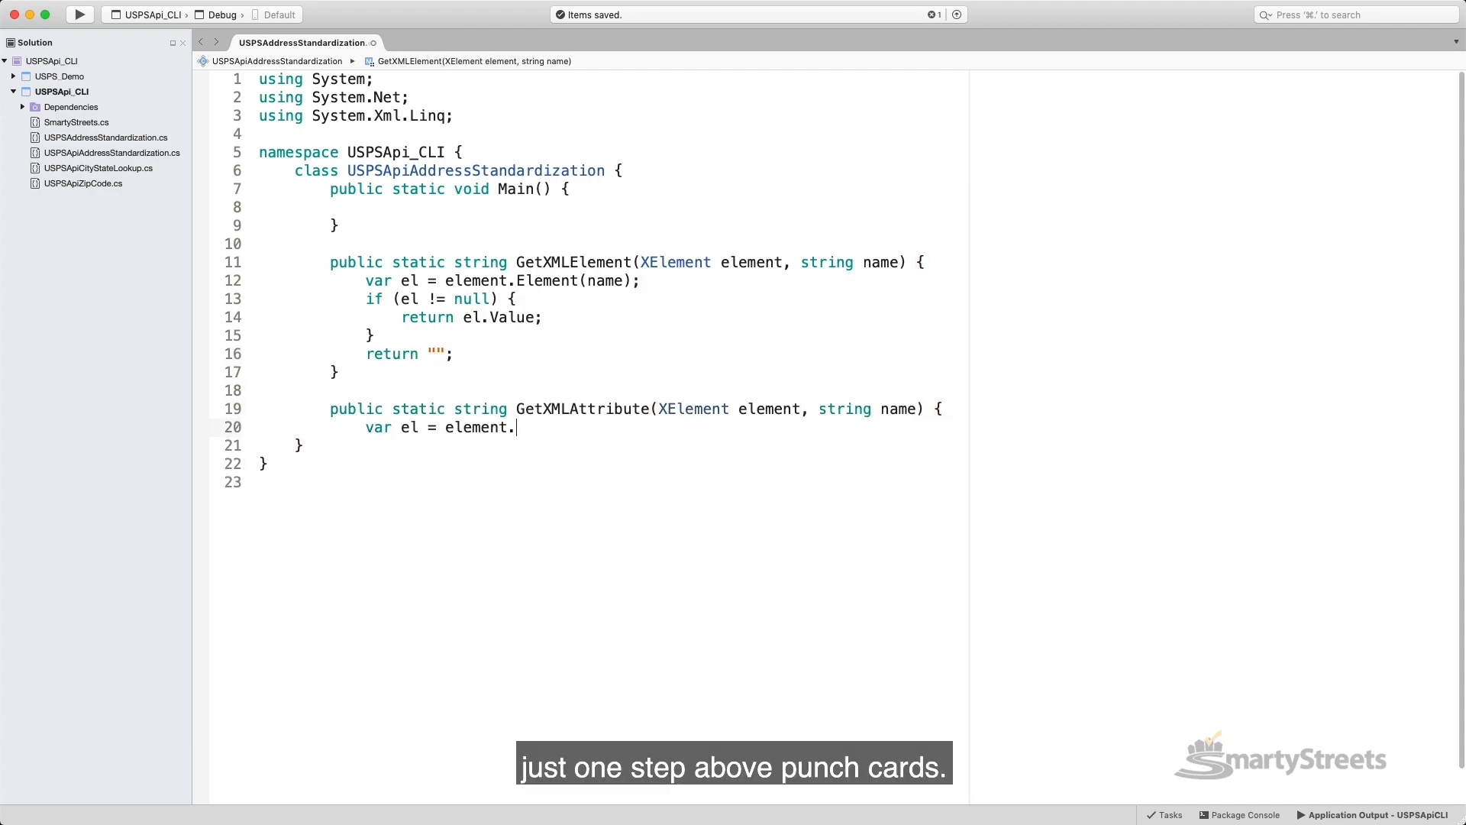
type("Attribute(name);")
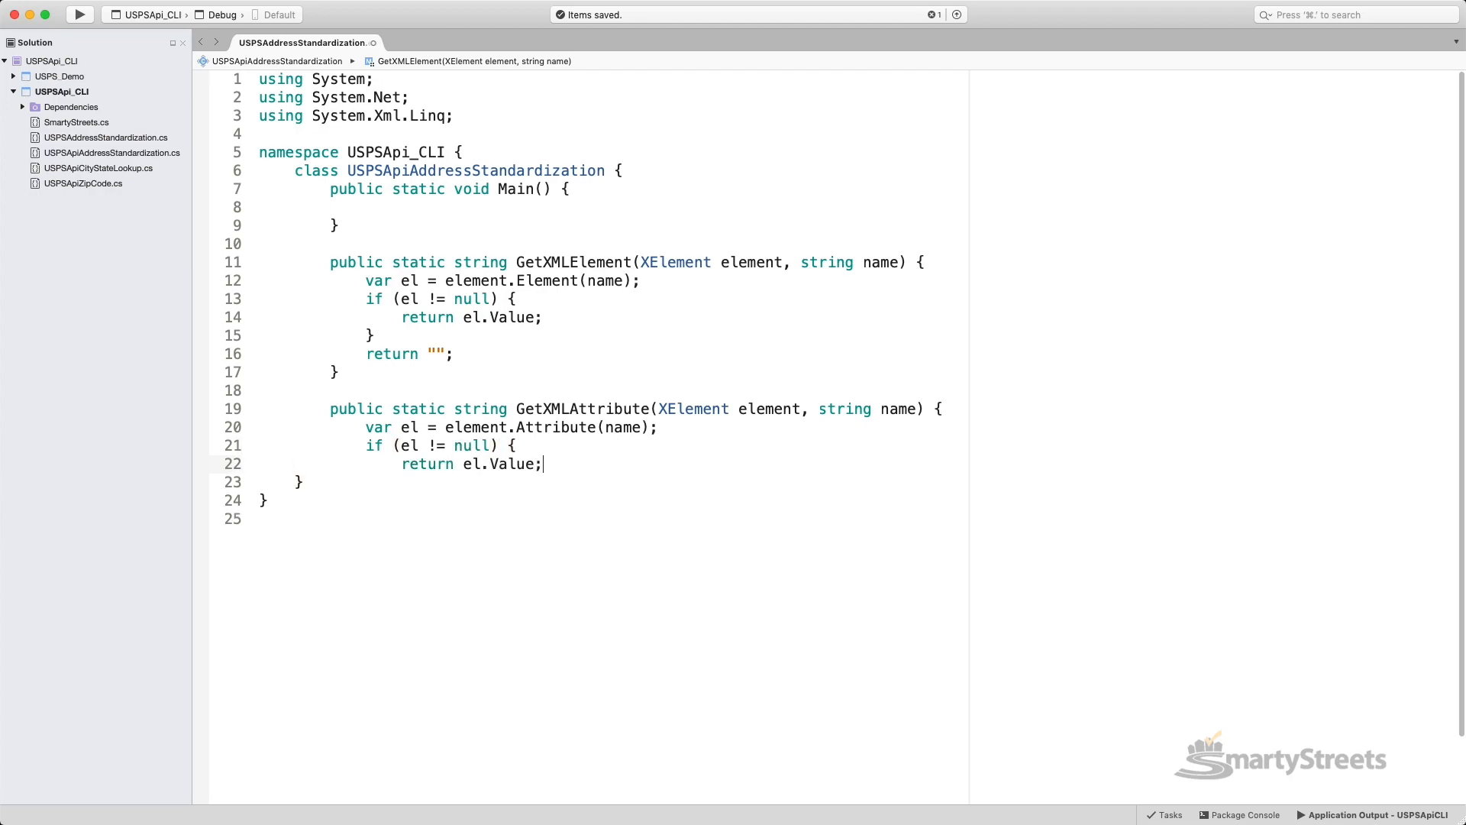
type("XDocument requestDoc = new XDocument(")
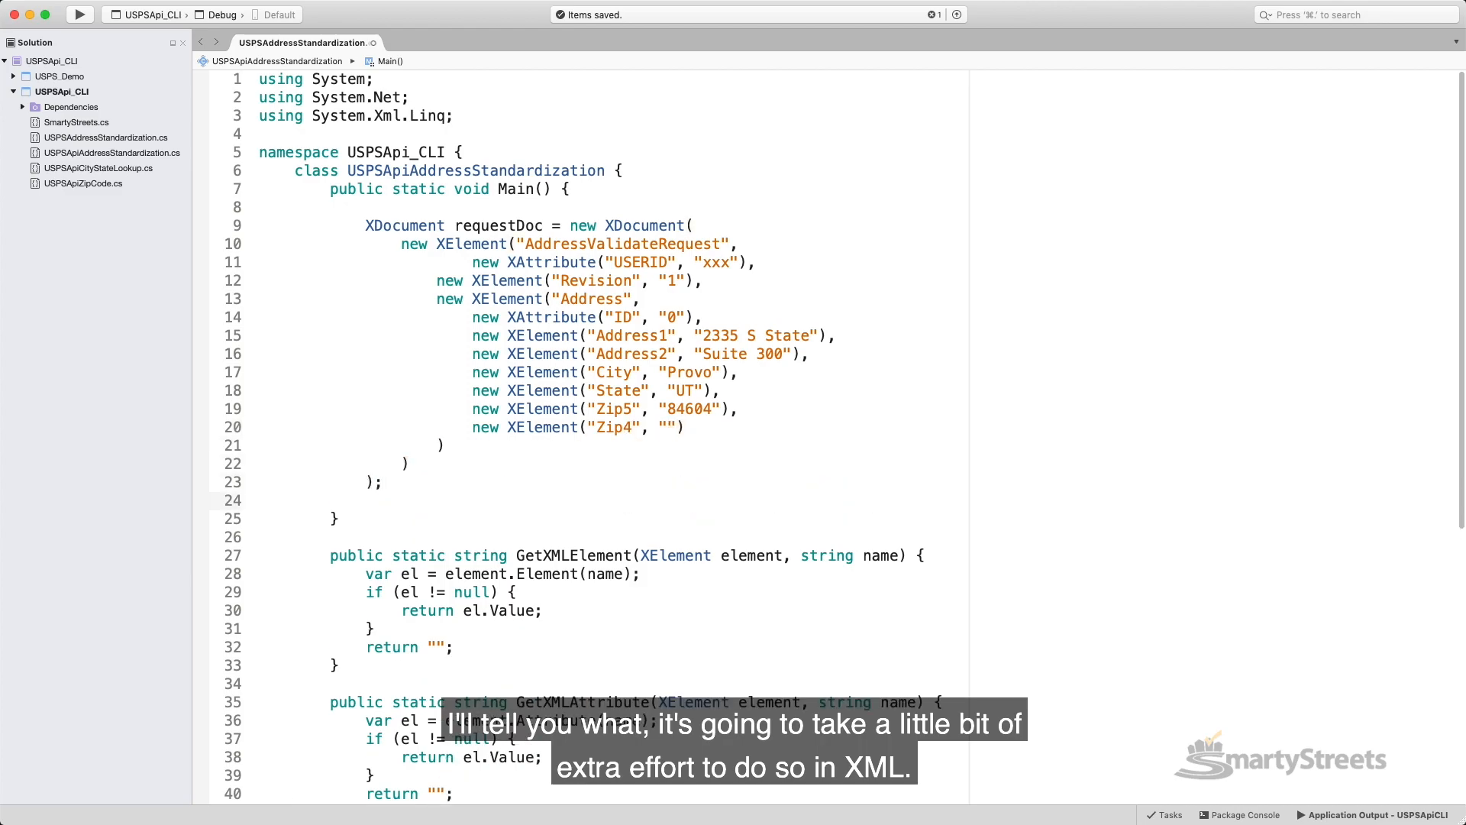
Step: Begin a try block after building the AddressValidateRequest for 2335 S State, Suite 300, Provo UT 84604
type("try {")
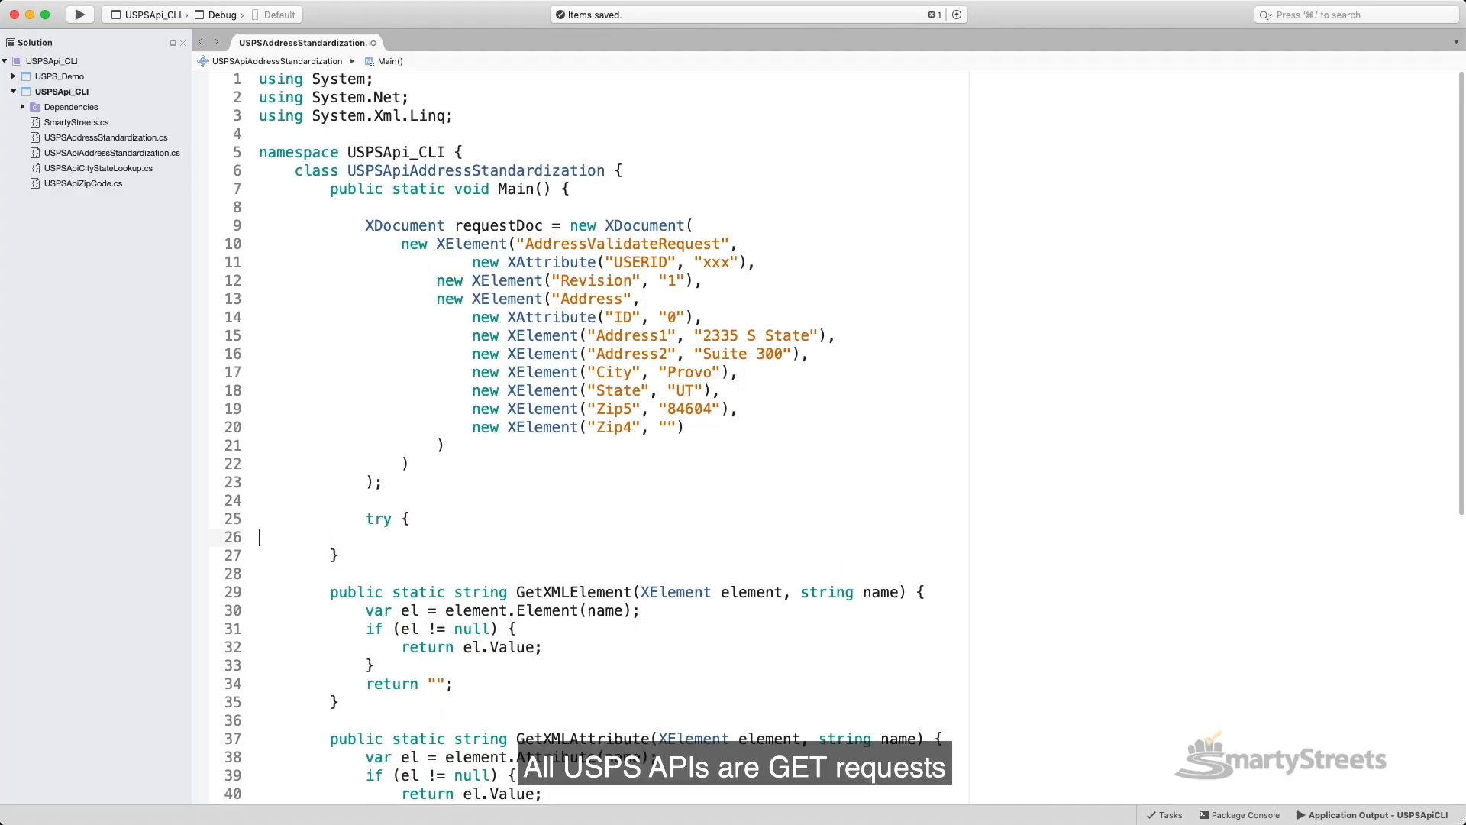
Step: Build the production.shippingapis.com Verify URL, download it with WebClient, parse into xdoc and print it
type("var url = \"http://production.shipping")
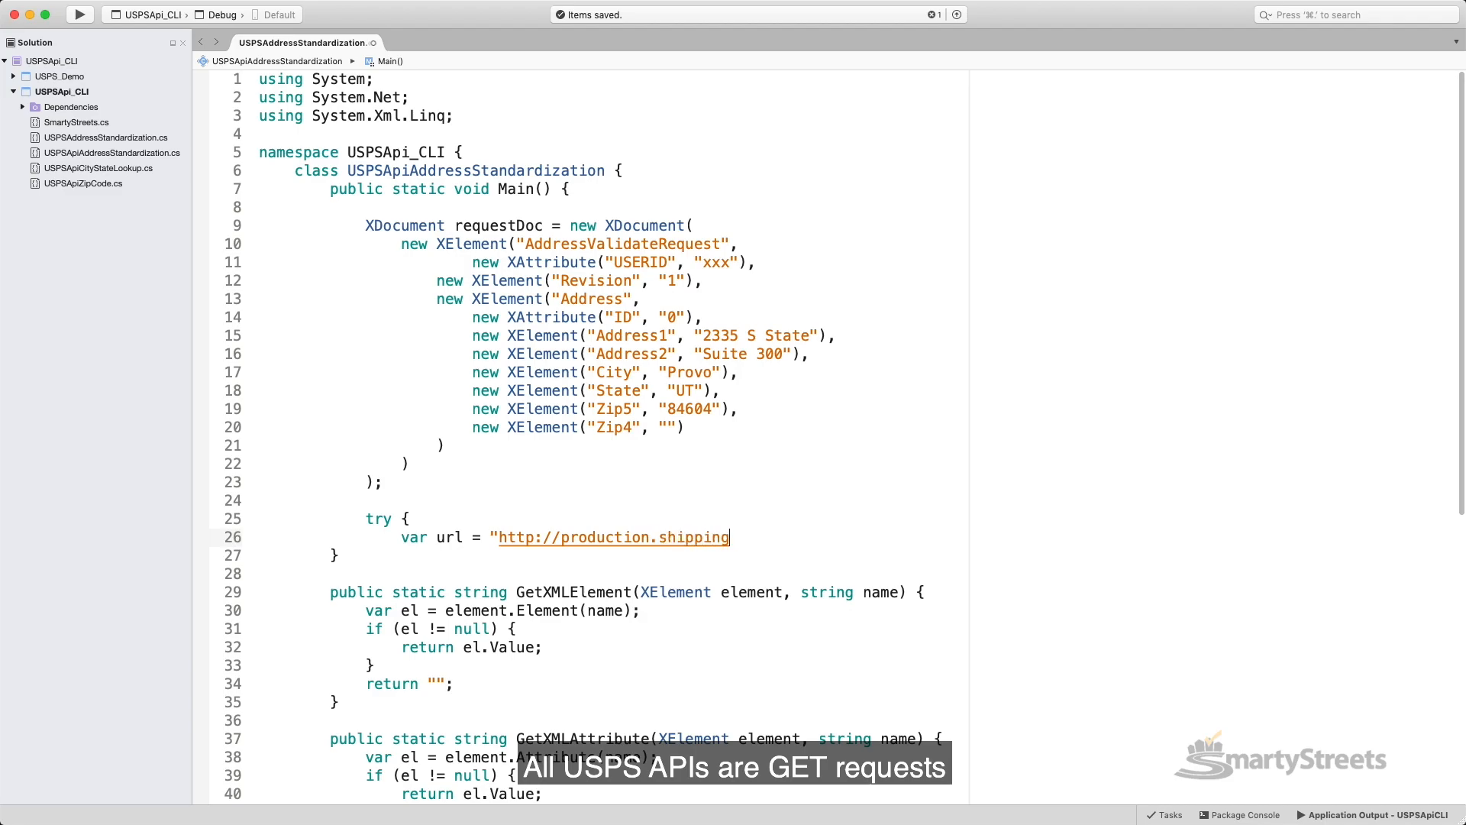
type("apis.com/ShippingAPI.dll?API=Verify&XML=\" + requestDoc;")
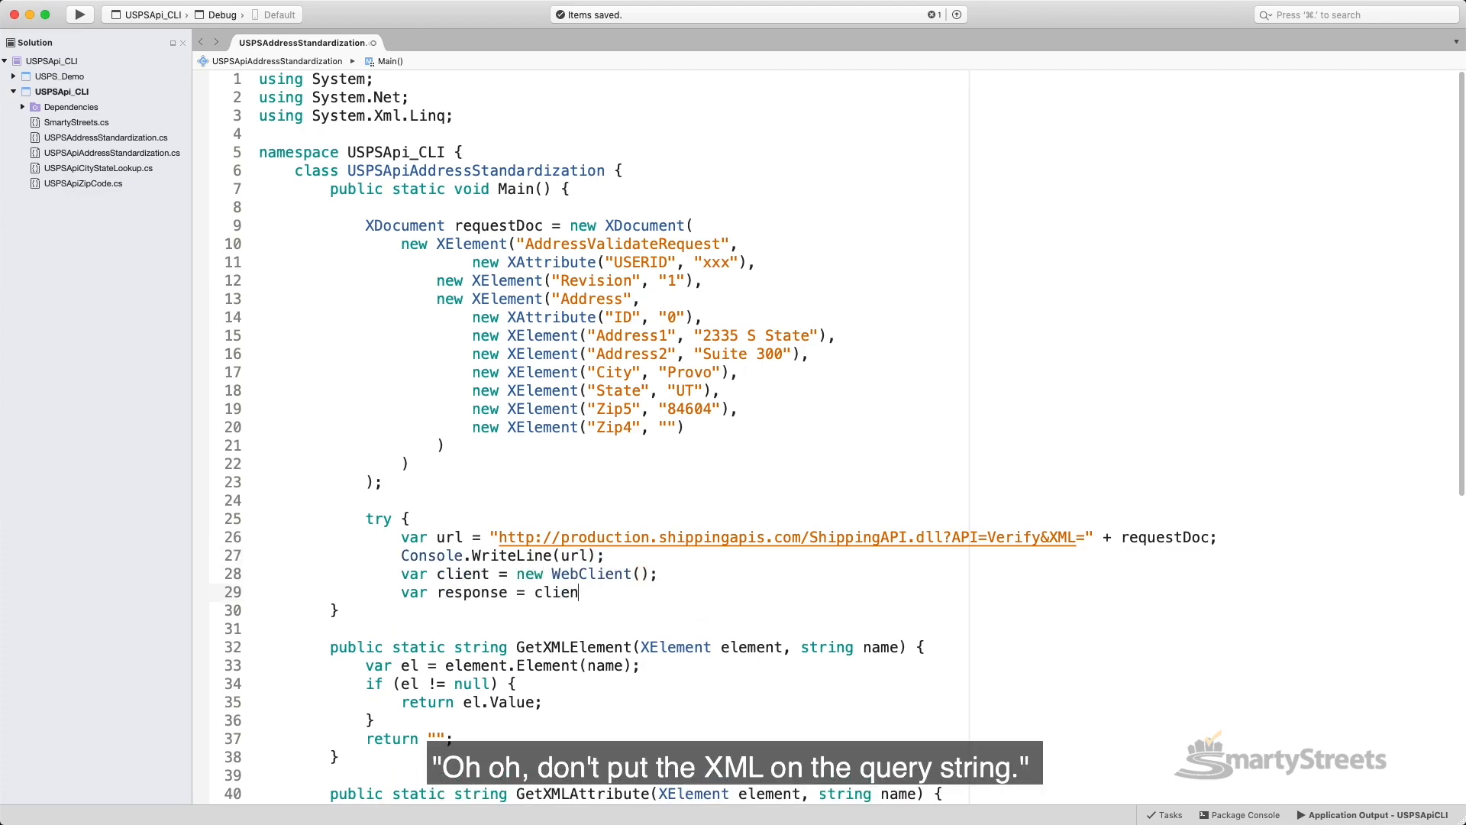
type("t.DownloadString(url);")
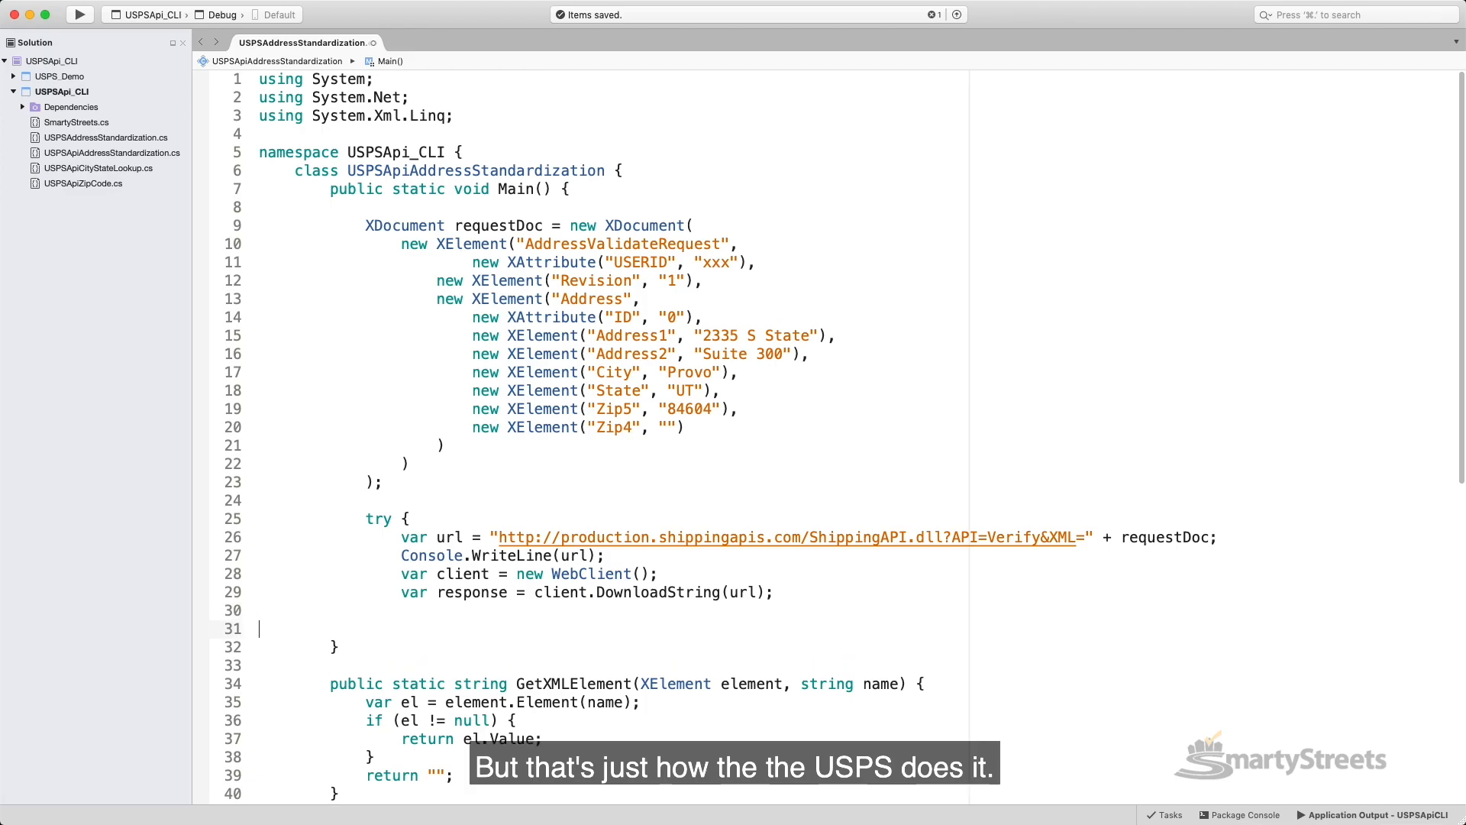
type("var xdoc = XDocument.Parse(response.ToString());")
type("Console.WriteLine")
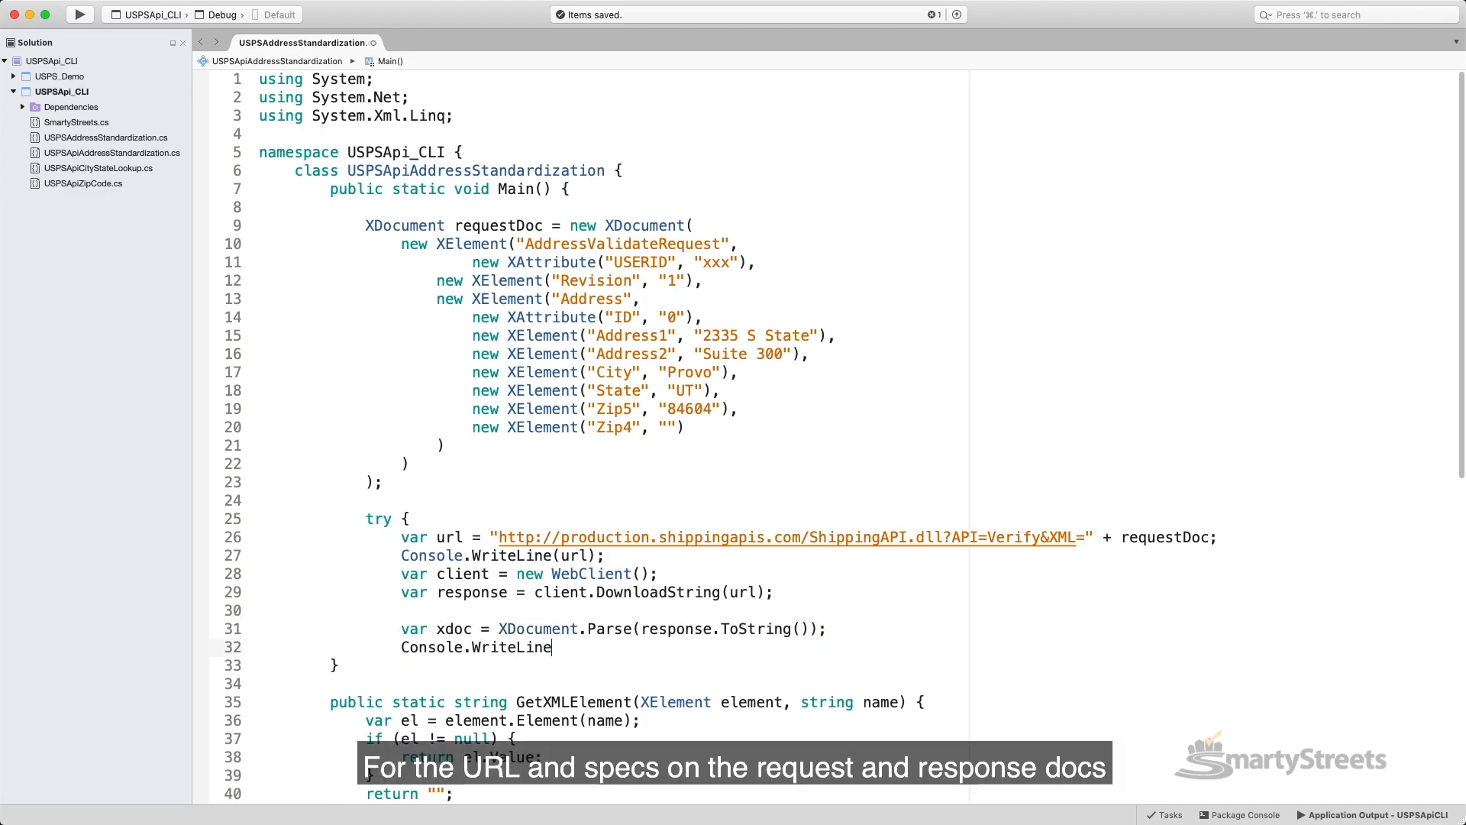
type("(xdoc.ToString());")
type("f")
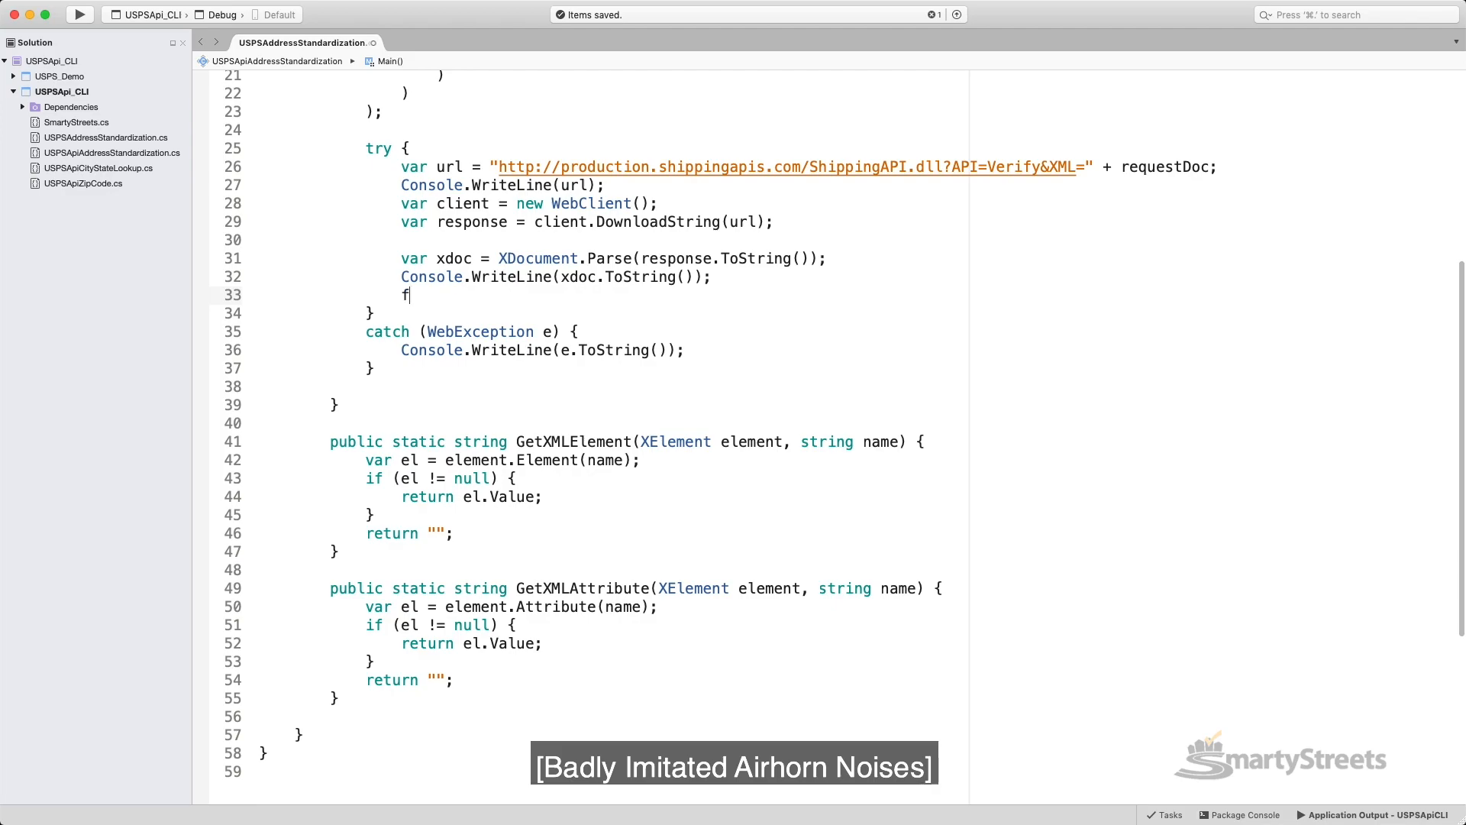
Step: Loop foreach over xdoc.Descendants("Address") printing ID, Address1, Address2, City, State, Zip5 and Zip4
type("oreach (XElement element i")
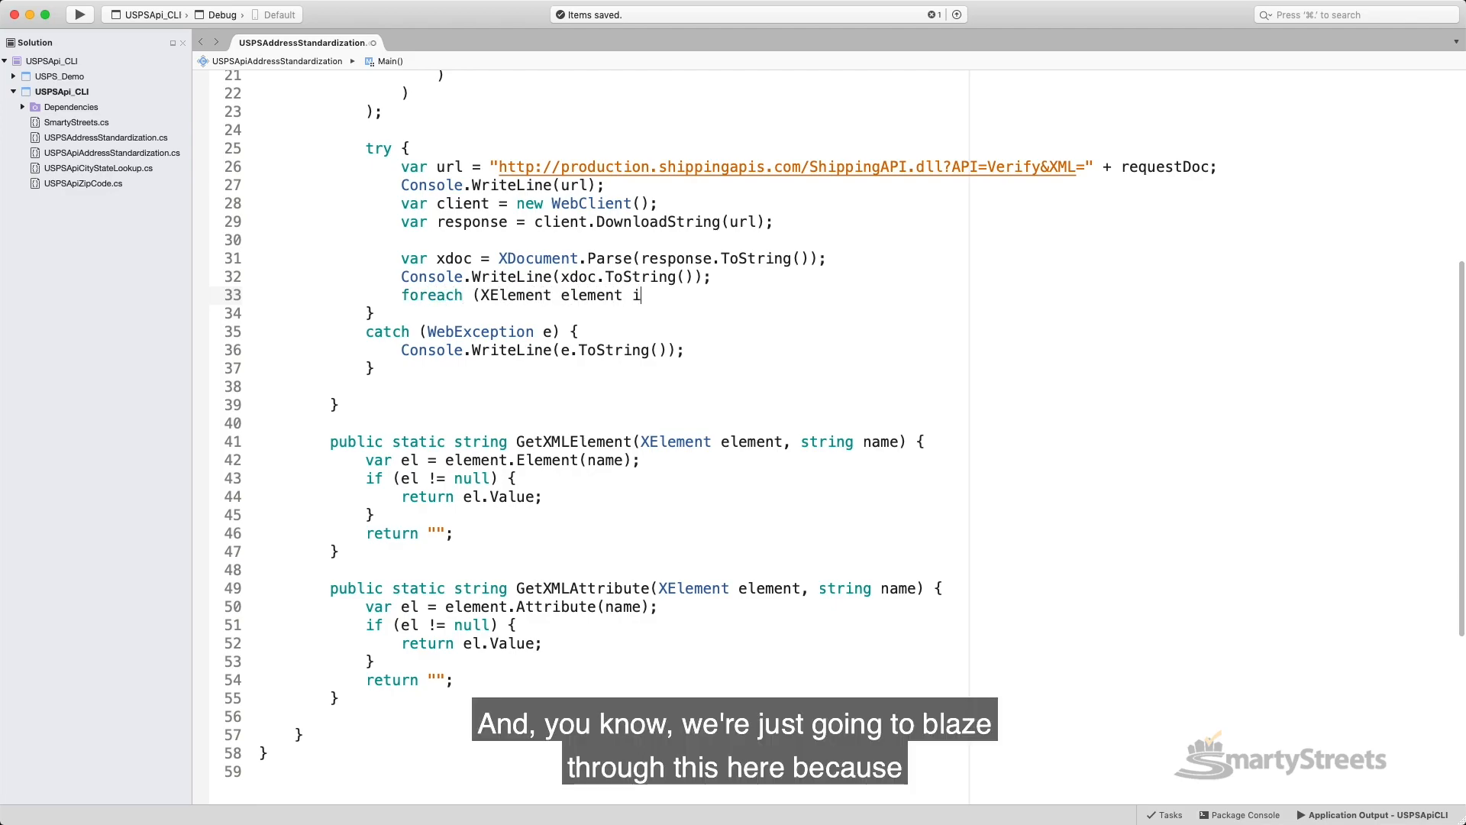
type("n xdoc.Descendants(\"Address\")) {")
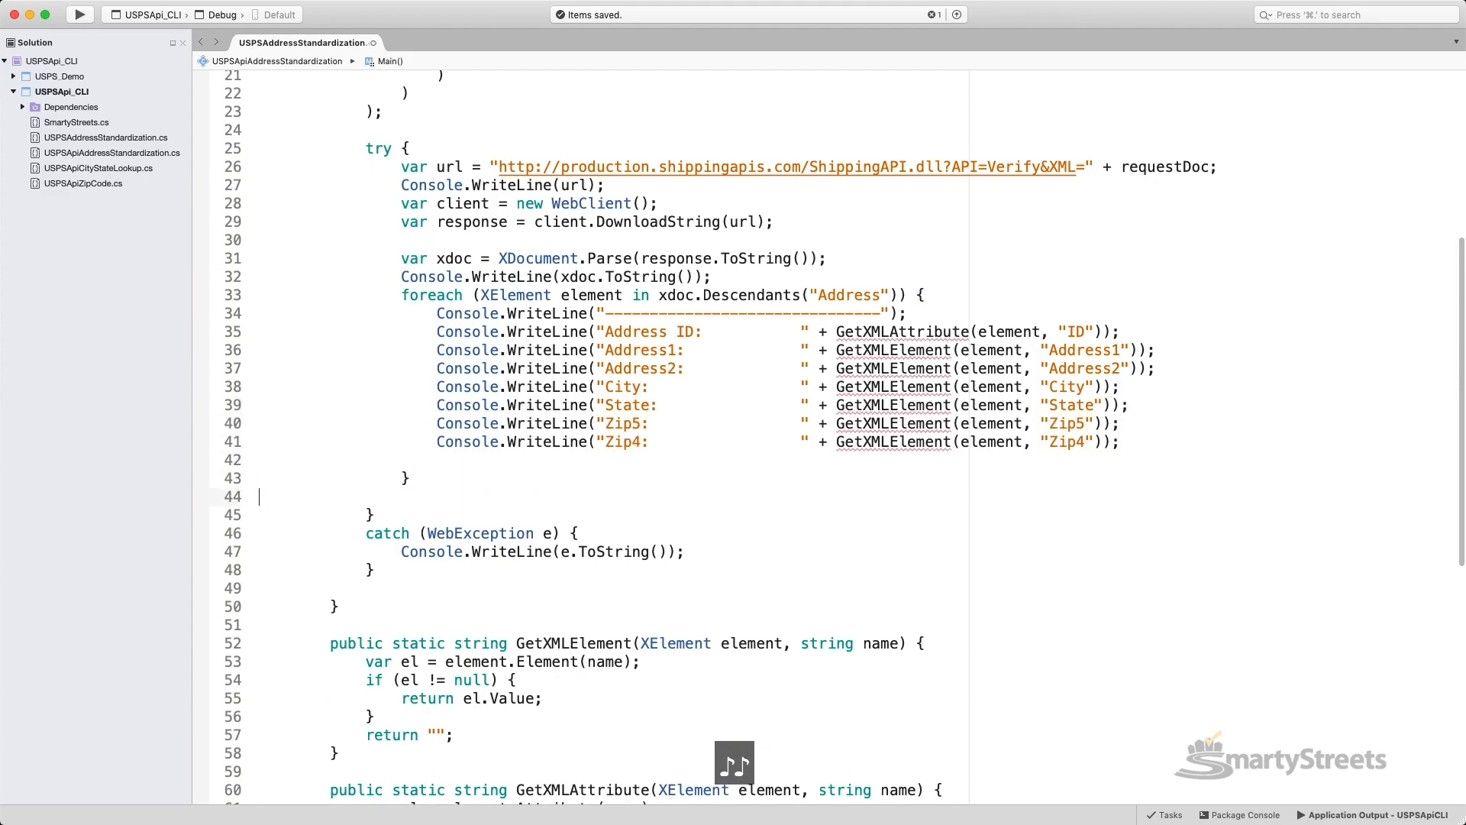
scroll("down", 3)
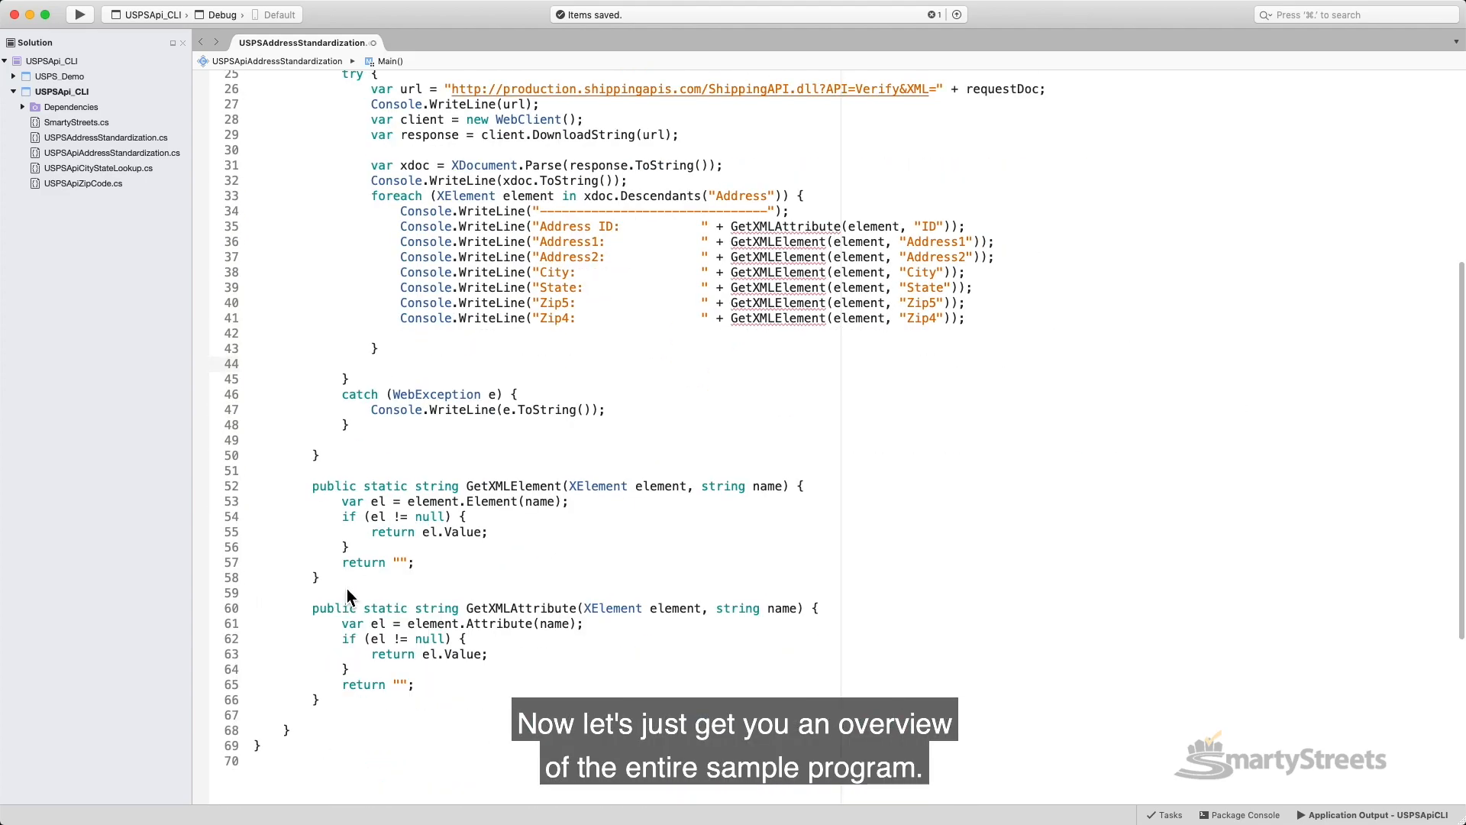
Step: Scroll up through the finished USPSAddressStandardization.cs code before building the USPSApi_CLI project
scroll("up", 3)
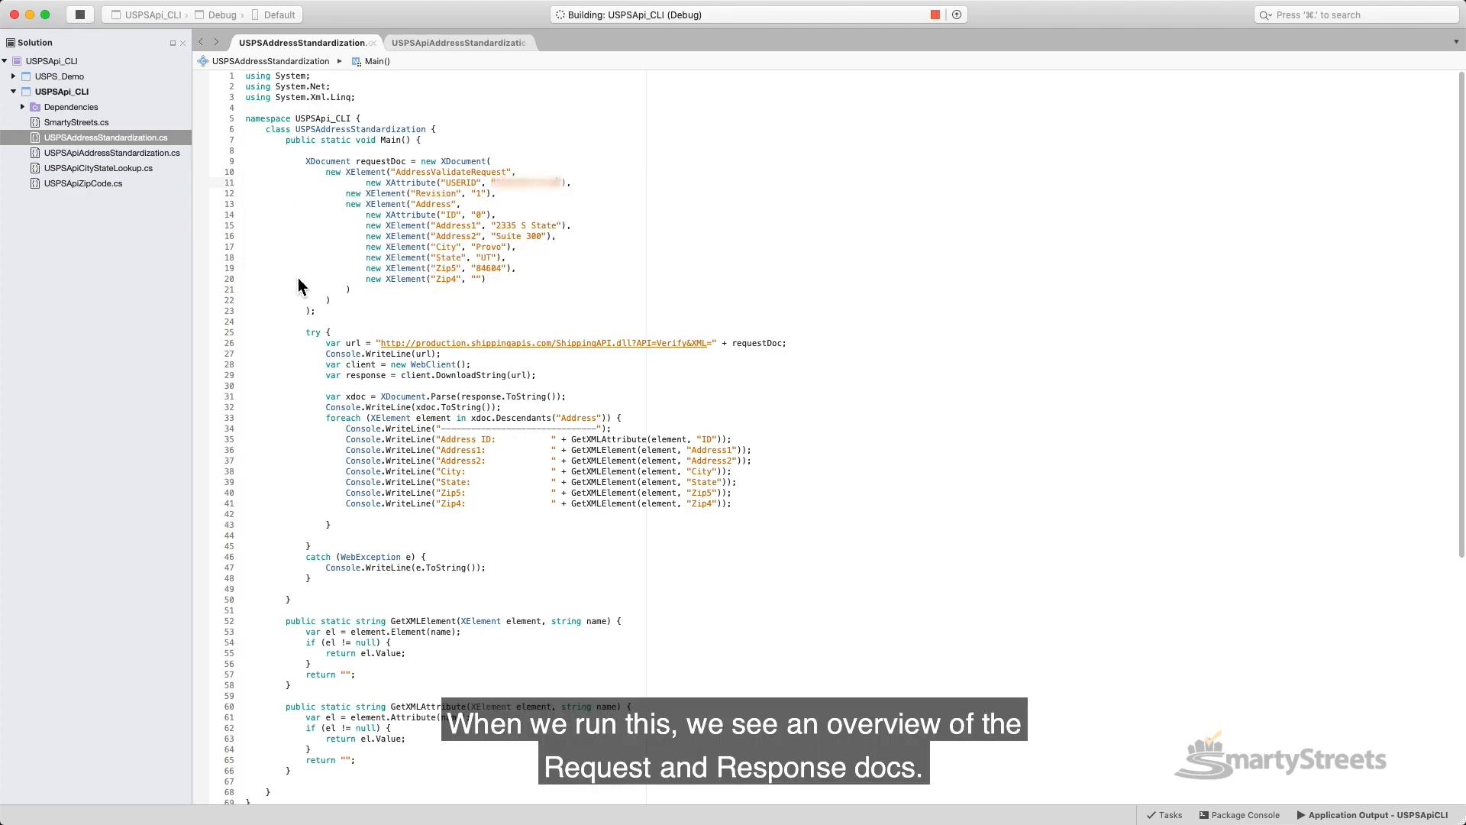
Step: Switch to the Terminal window showing the standardized address 2335 S STATE ST, STE 300, PROVO UT 84606-5512
left_click(955, 14)
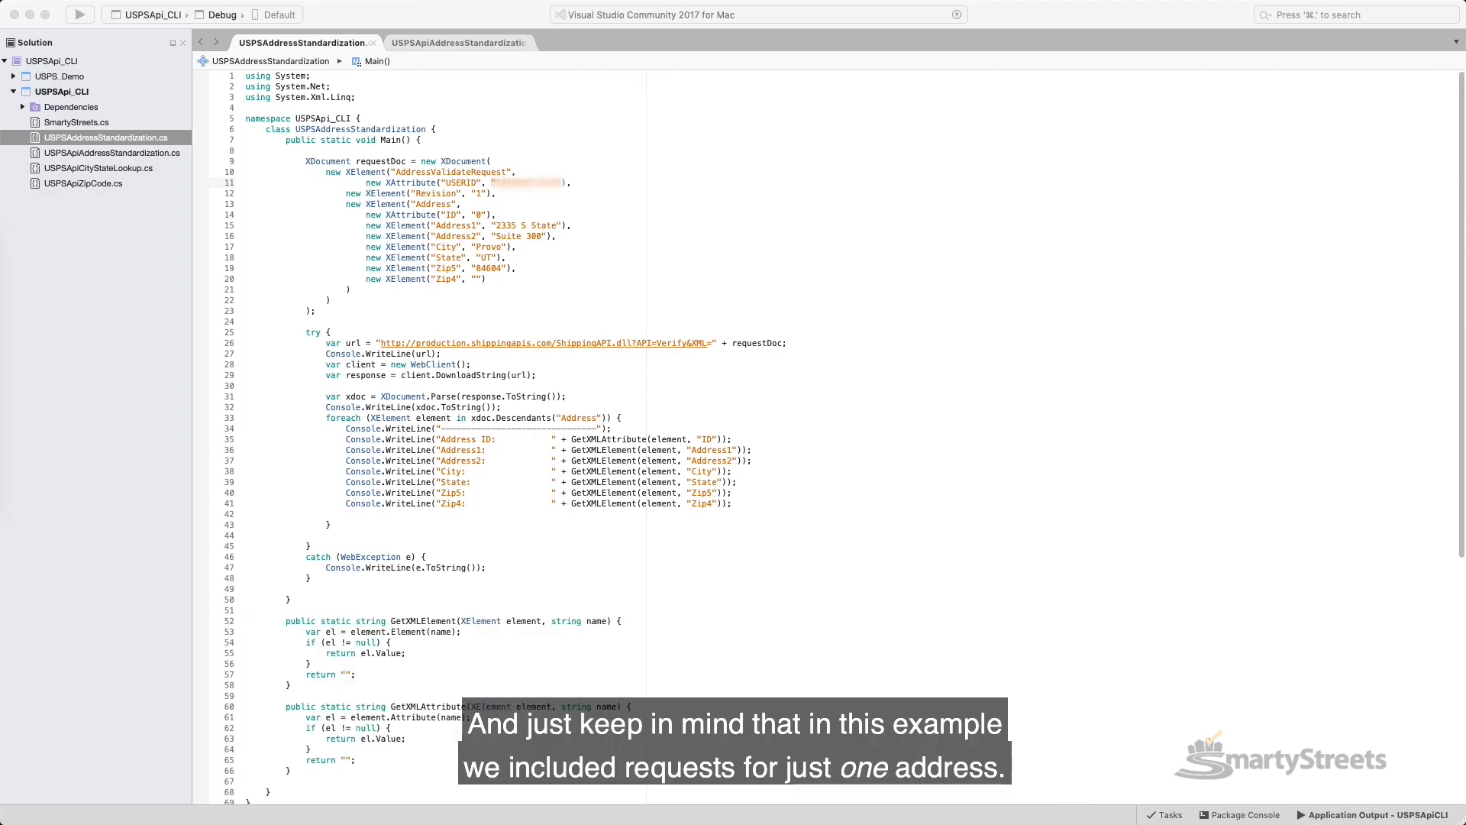
left_click(80, 14)
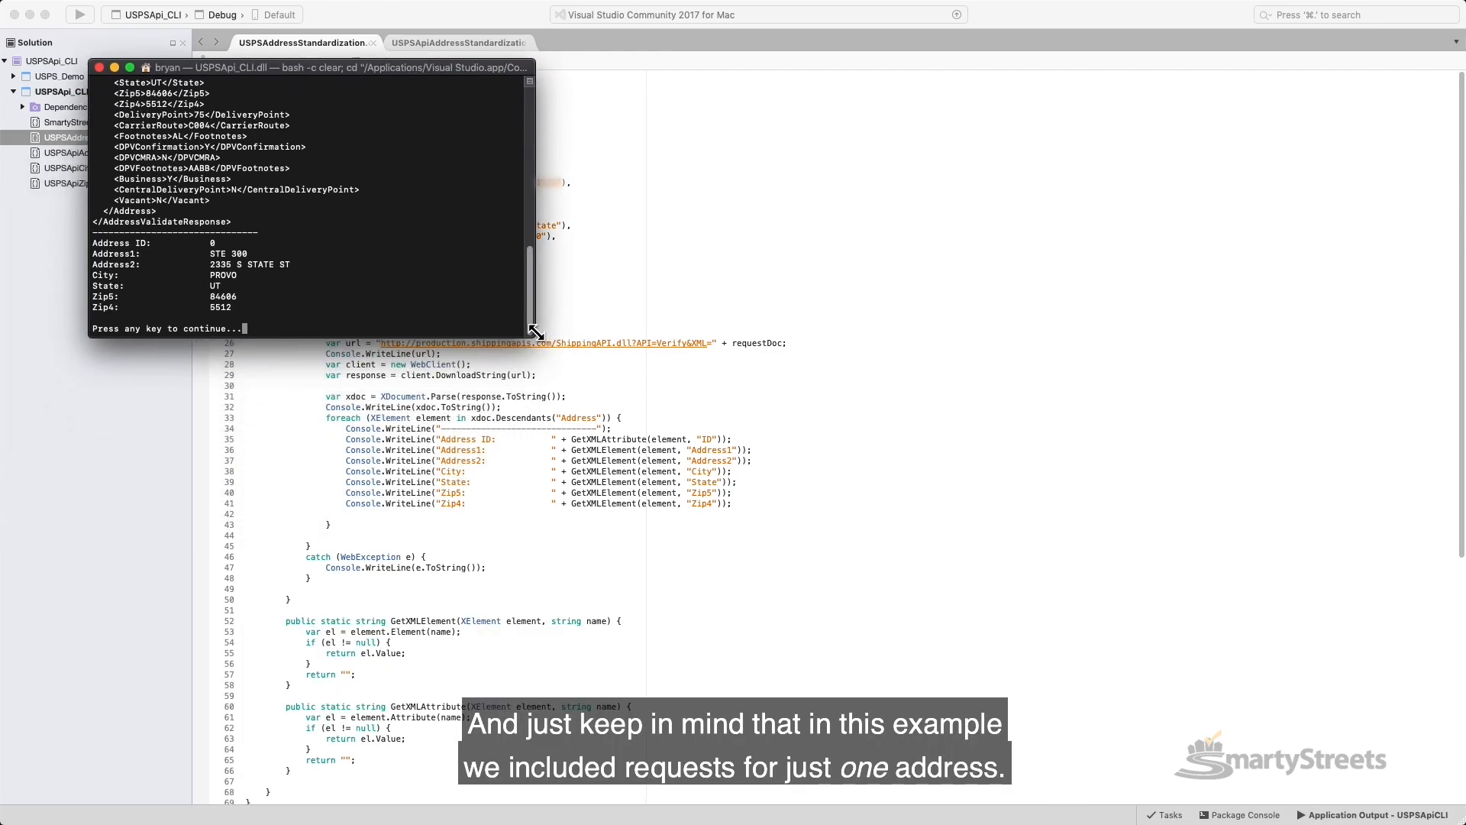